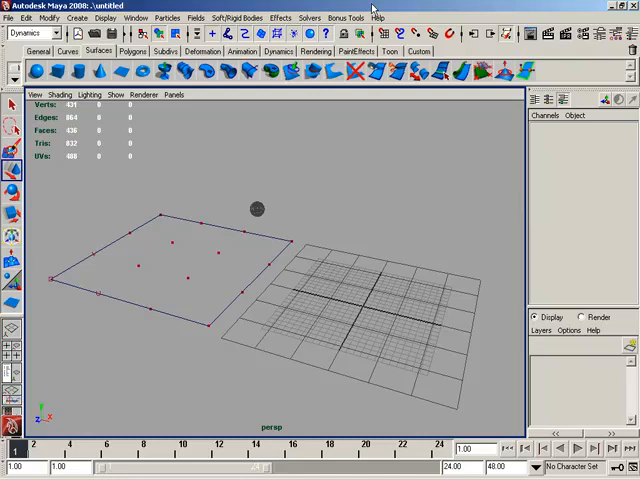
mouse_move(333, 161)
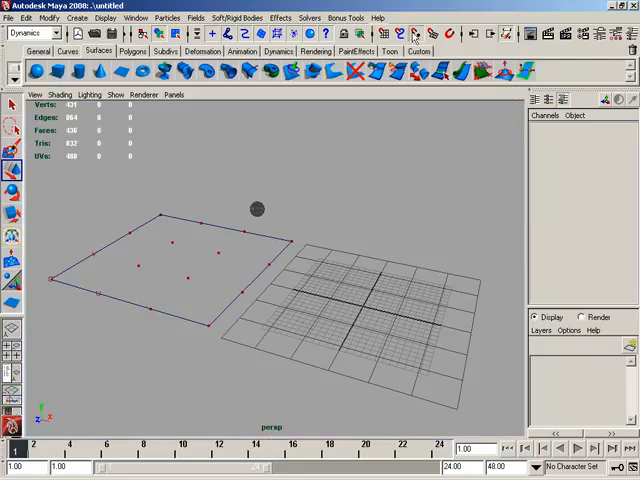
Create a polygon sphere and point-snap it across the NURBS plane's CVs to its corner
left_click(258, 207)
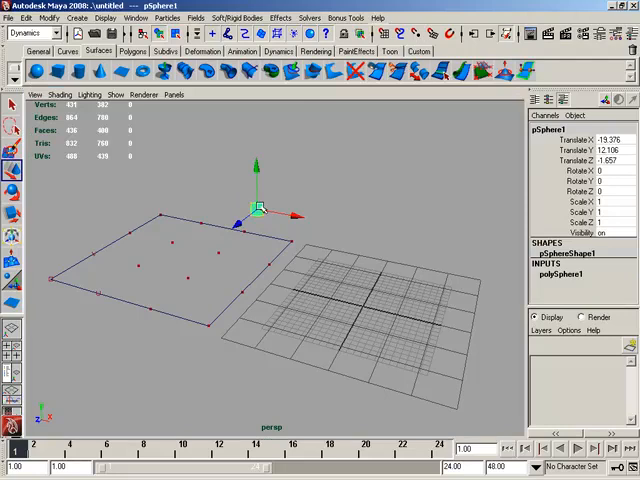
left_click_drag(258, 205, 265, 215)
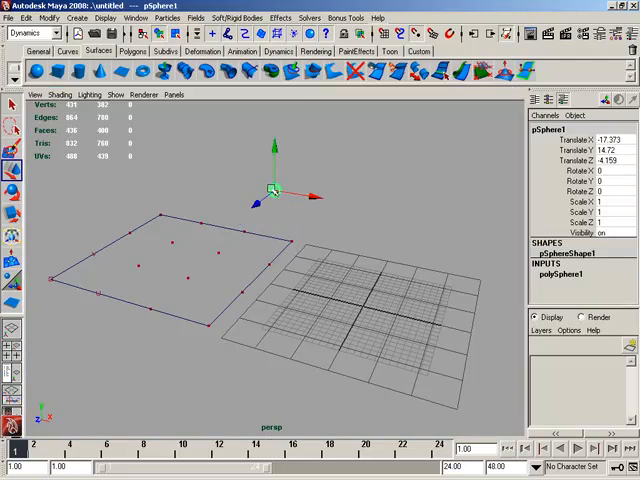
left_click_drag(273, 190, 188, 278)
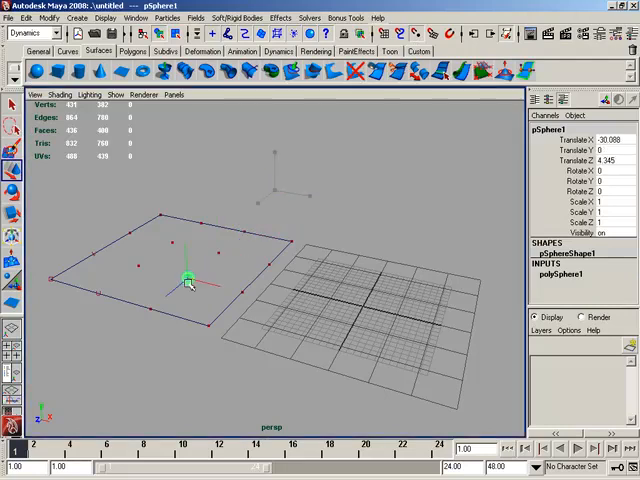
left_click_drag(187, 280, 242, 298)
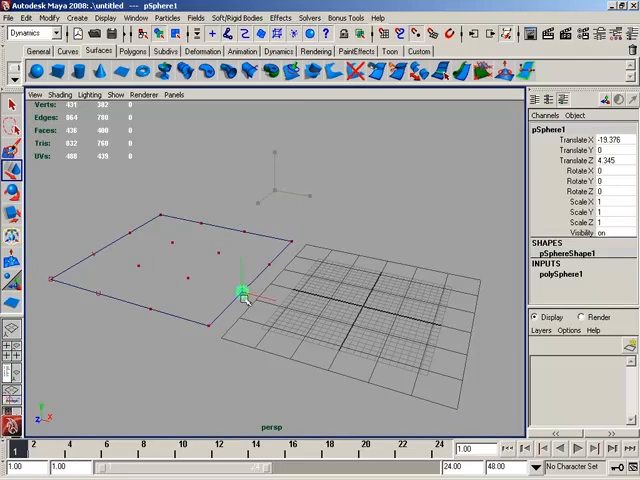
left_click_drag(240, 295, 330, 297)
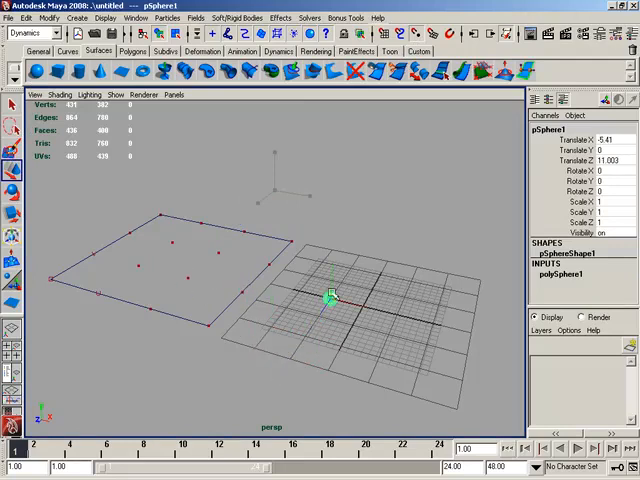
left_click_drag(331, 296, 318, 263)
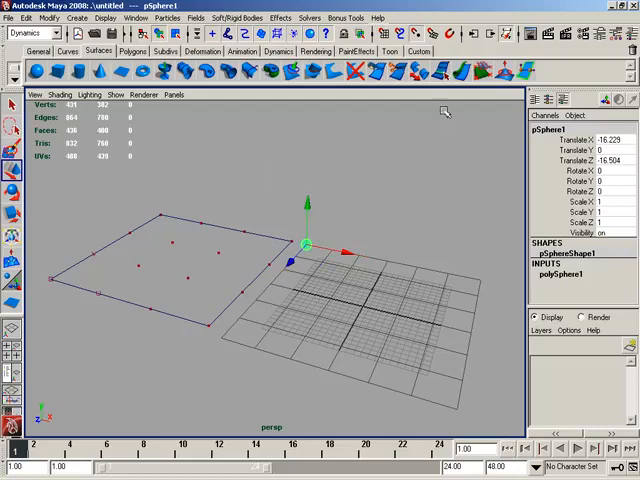
mouse_move(352, 160)
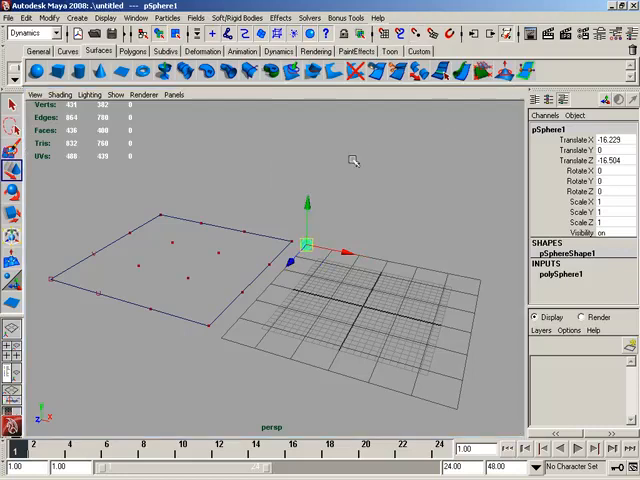
Raise pSphere1 straight up to Translate Y 13.687 above the corner, then reselect it
left_click_drag(308, 235, 310, 163)
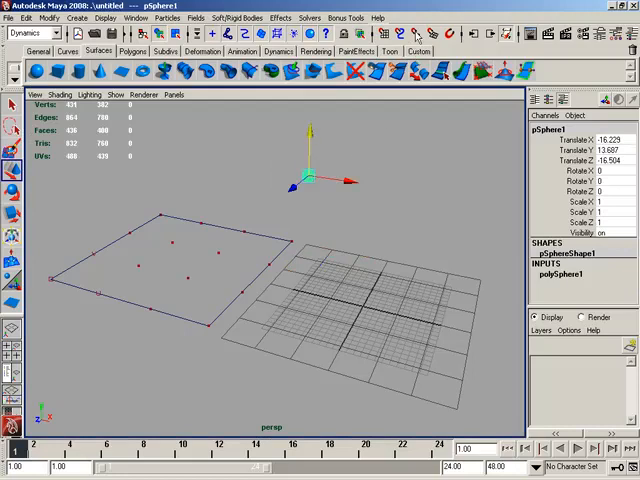
mouse_move(343, 216)
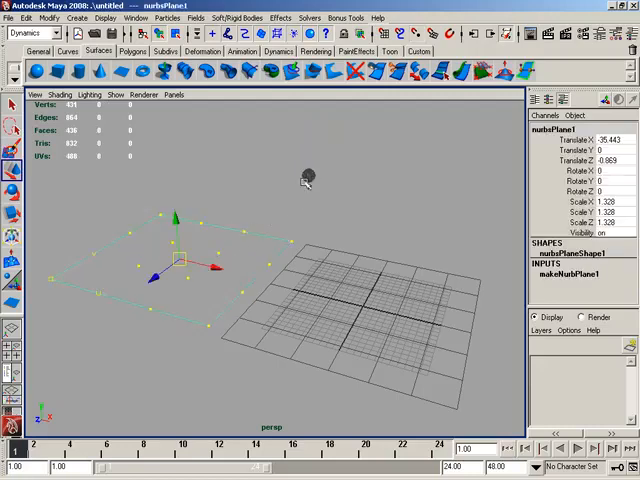
mouse_move(232, 250)
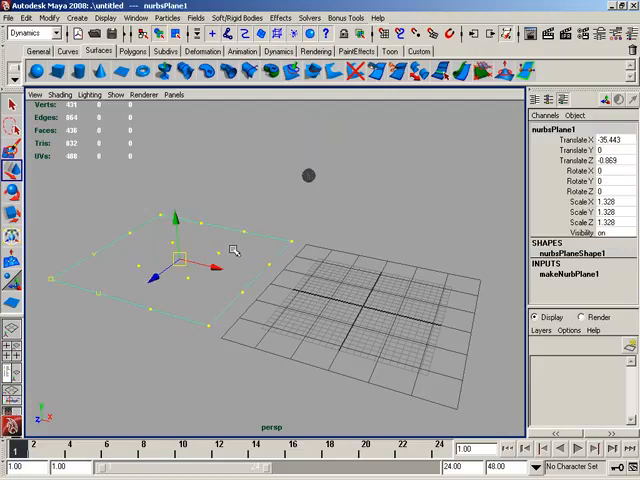
left_click(267, 198)
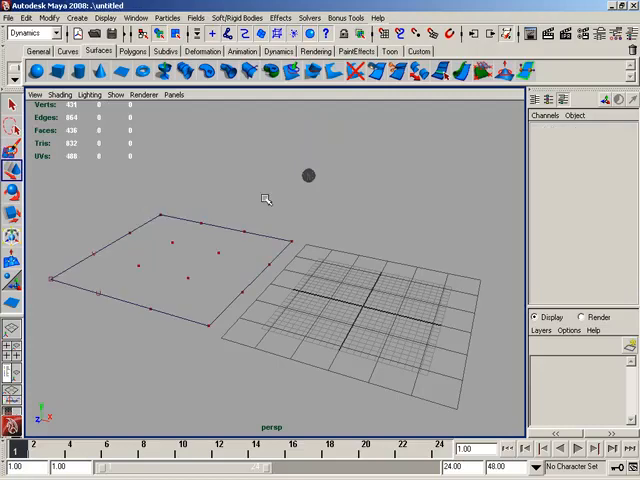
left_click(308, 176)
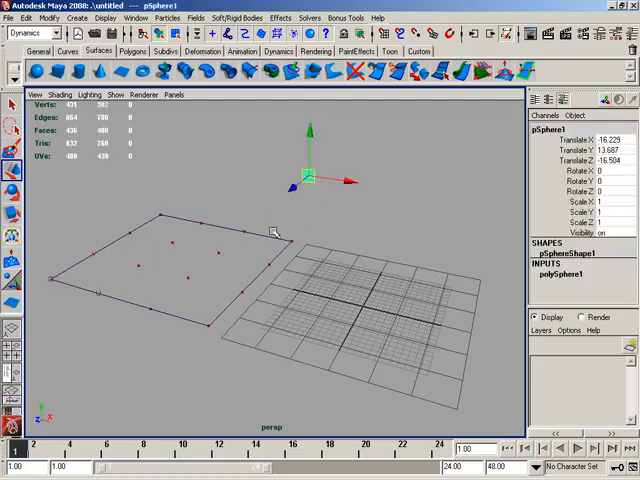
mouse_move(220, 255)
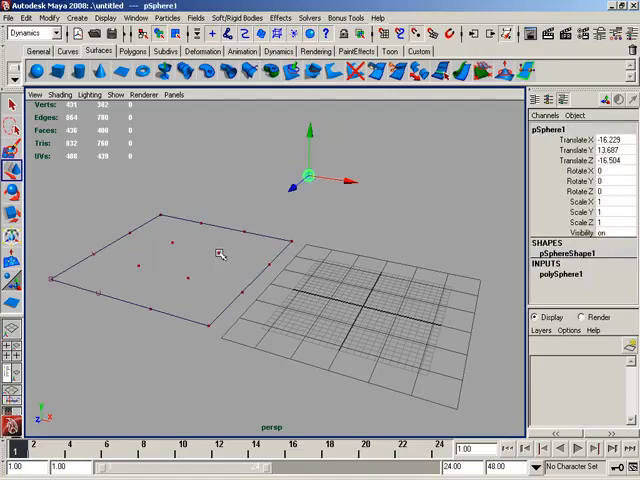
Drag the raised sphere over the plane's far left area, around X -30.088, Z -6.083
left_click_drag(313, 175, 218, 253)
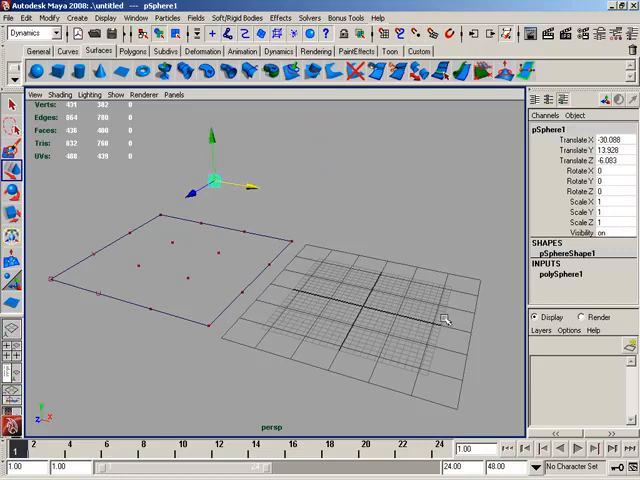
mouse_move(462, 383)
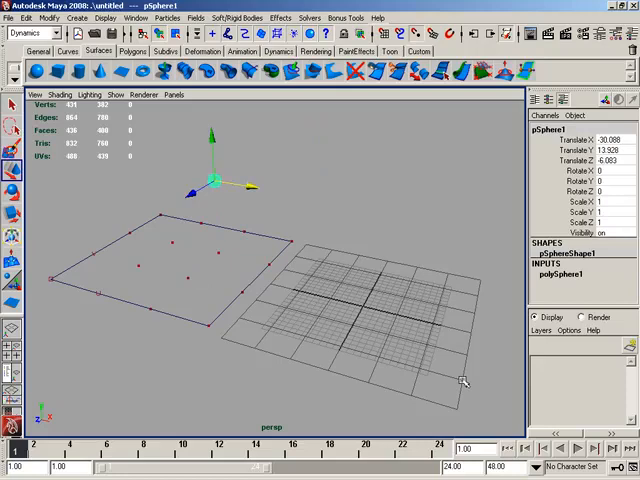
Snap the sphere along the X arrow only to Translate X 16.229, past the grid's right
left_click_drag(213, 178, 490, 225)
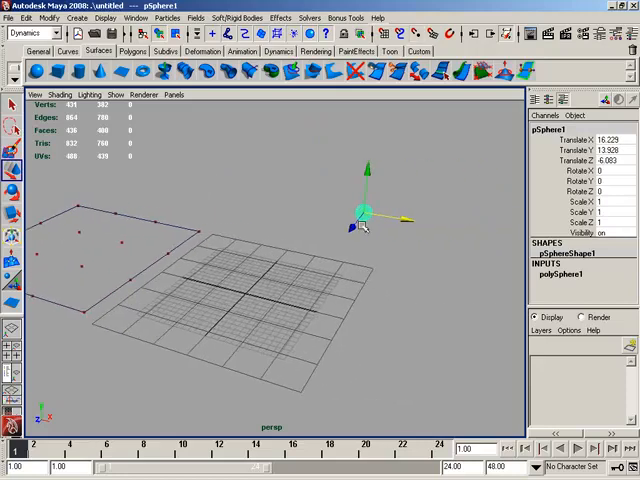
mouse_move(388, 278)
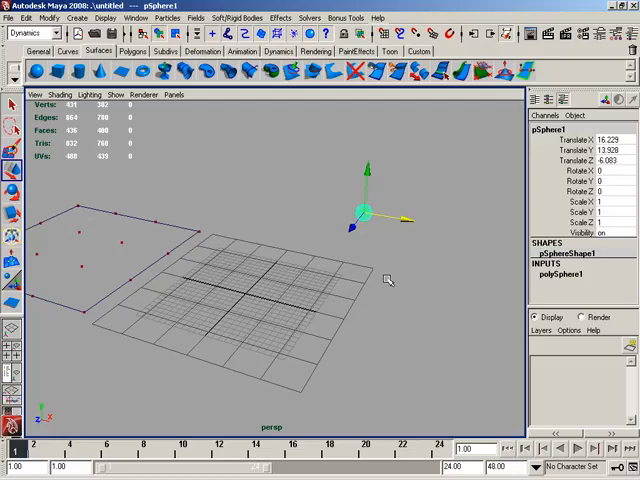
mouse_move(190, 238)
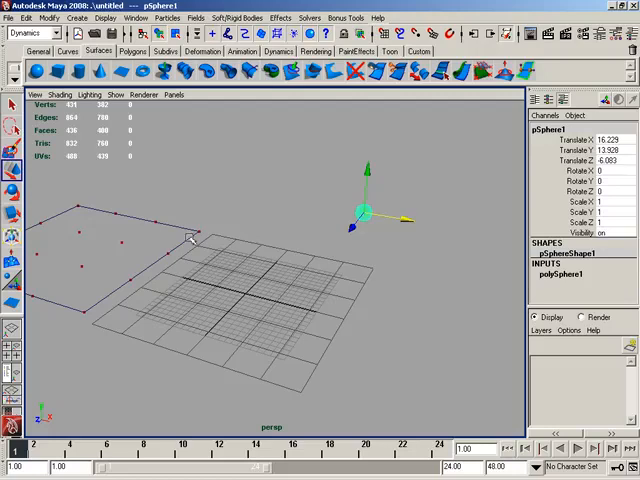
mouse_move(291, 219)
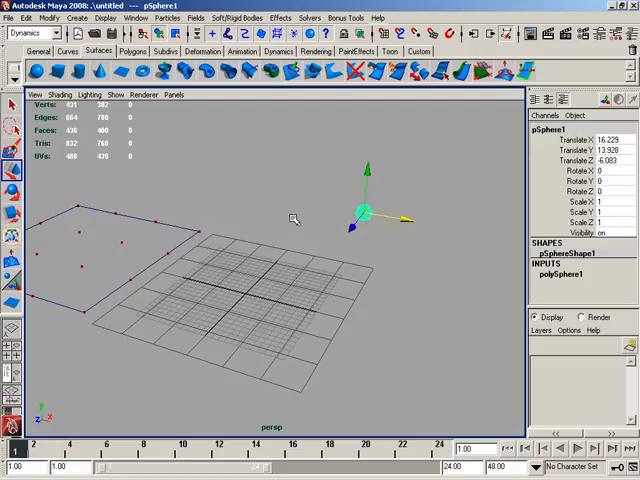
mouse_move(283, 221)
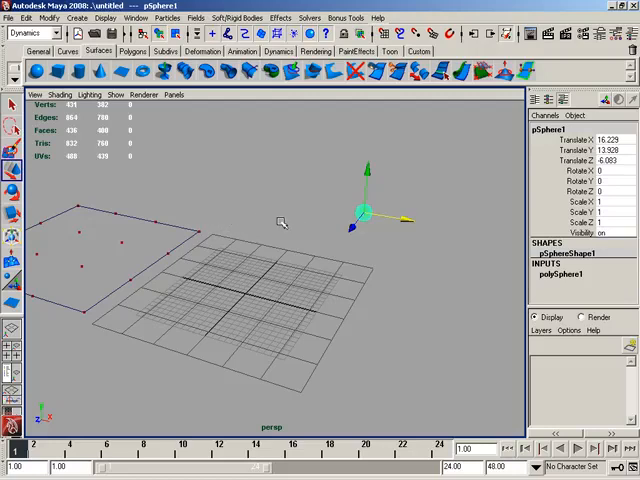